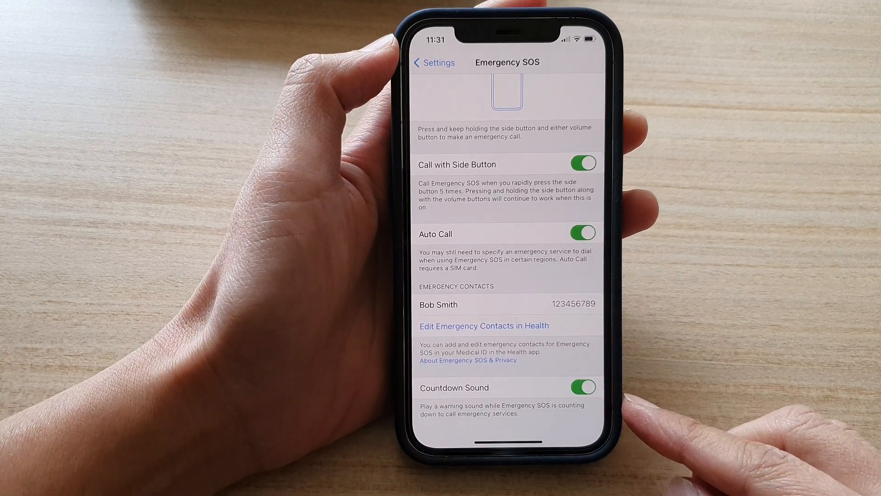
Exit the Emergency SOS page and return to the Home Screen
left_click(434, 63)
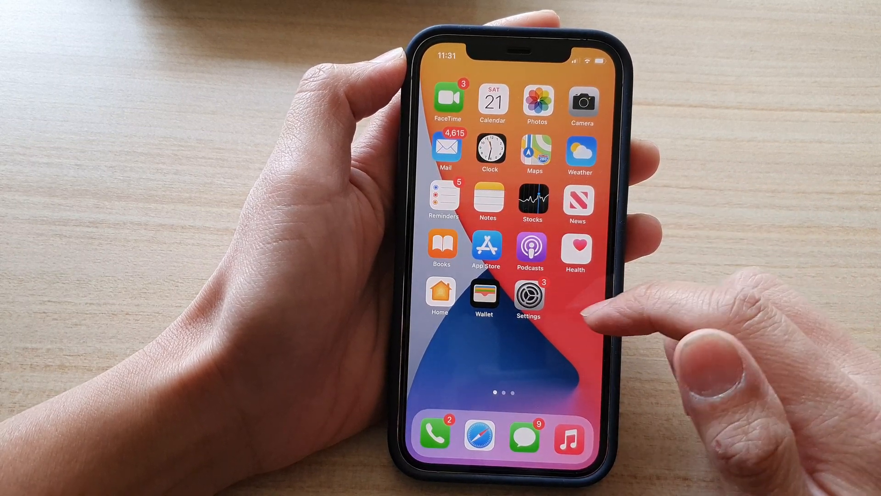
Launch Settings and scroll down the list toward Emergency SOS
left_click(527, 295)
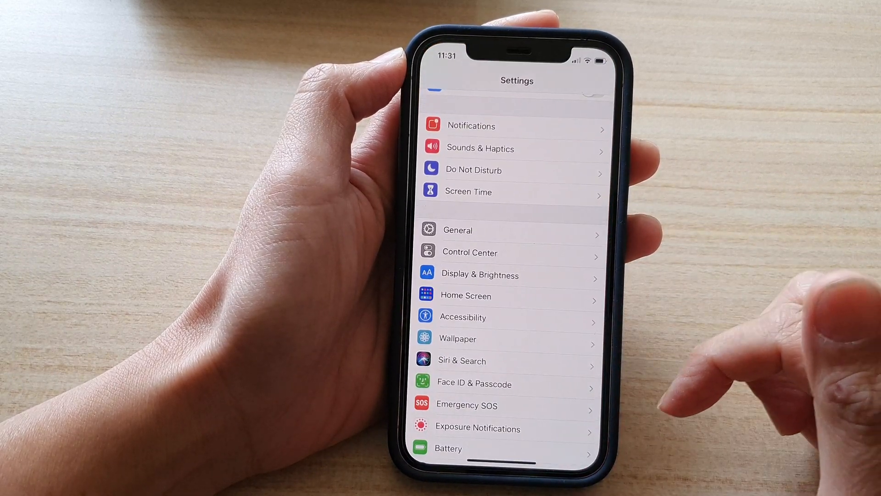
scroll("down", 3)
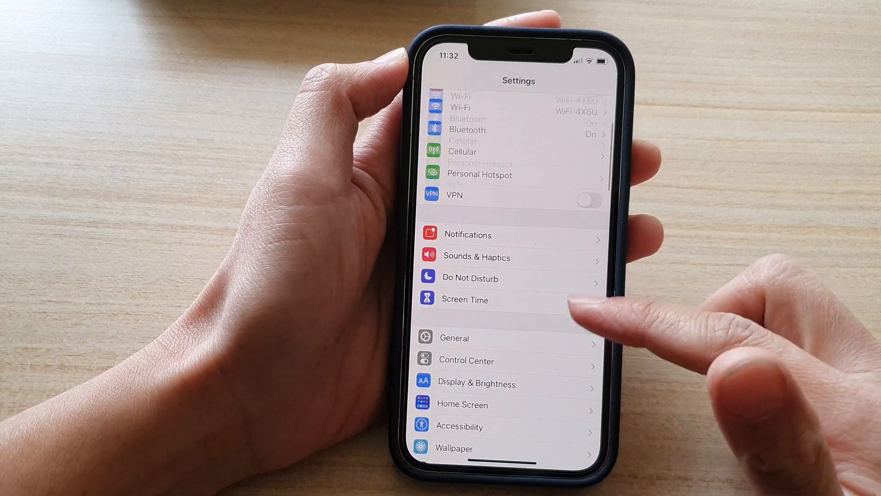
scroll("down", 3)
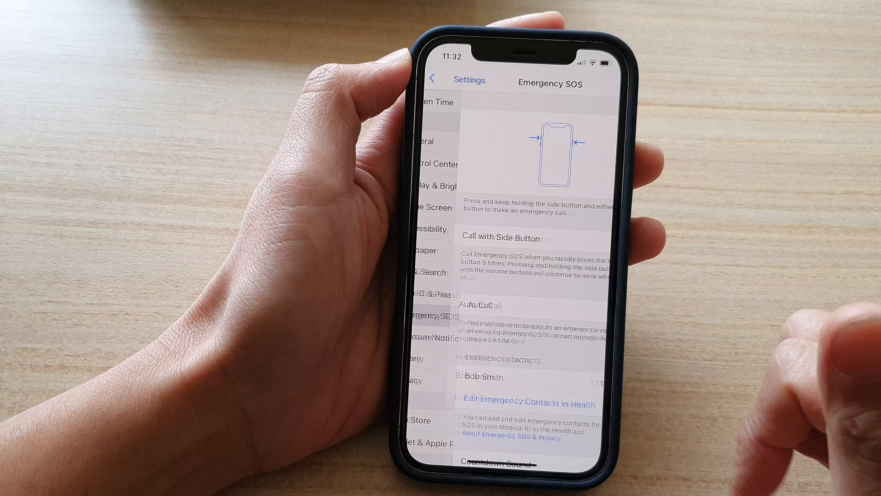
scroll("down", 3)
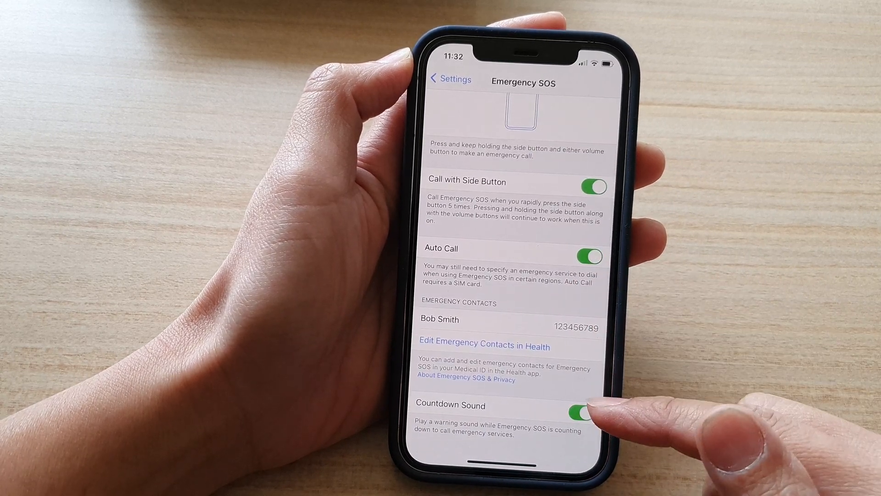
Switch the Emergency SOS Countdown Sound toggle off
left_click(589, 410)
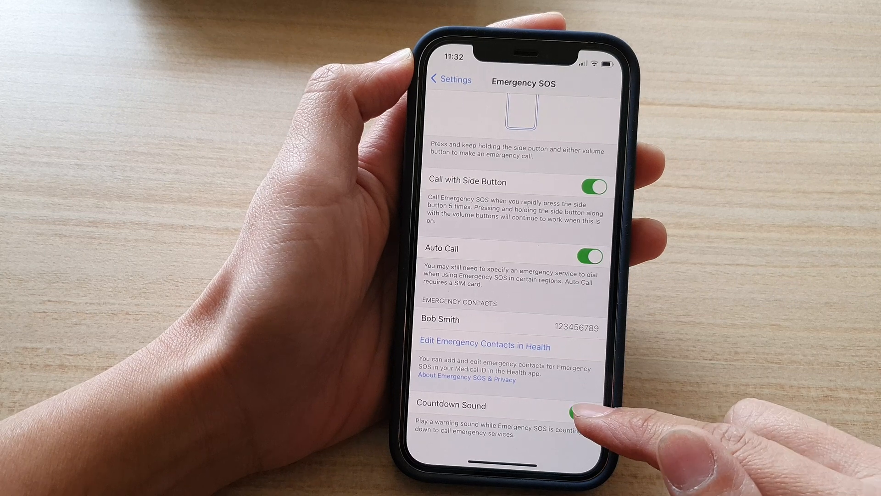
left_click(586, 413)
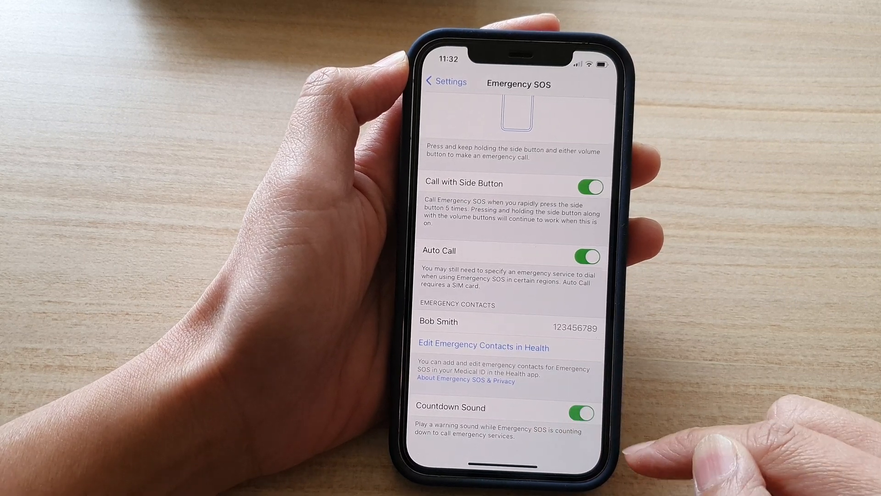
left_click(581, 414)
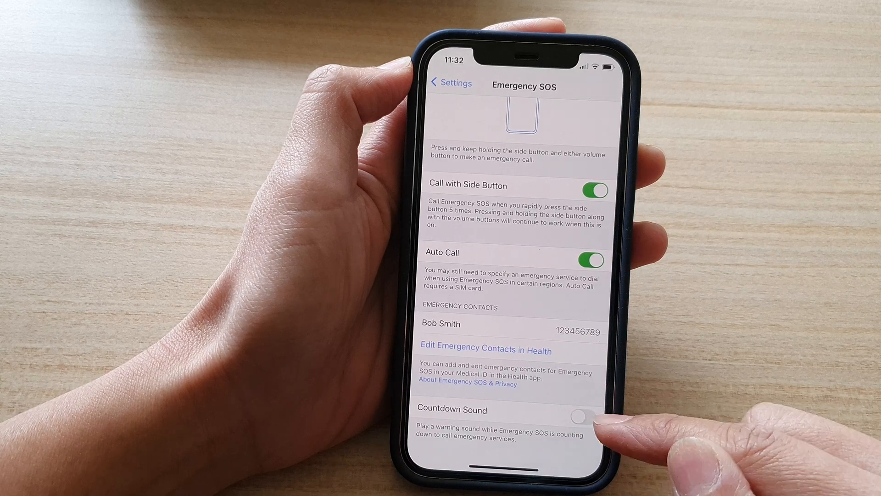
left_click(576, 414)
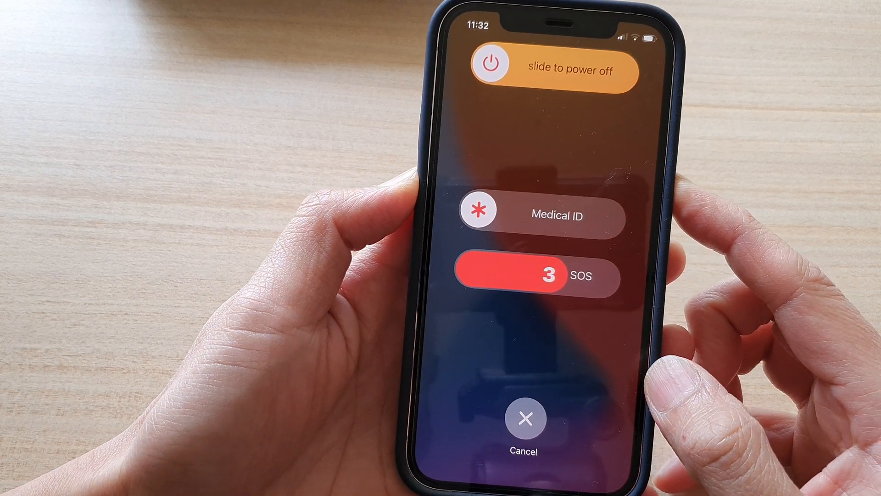
Cancel the silent SOS countdown to return to the lock screen
left_click(525, 419)
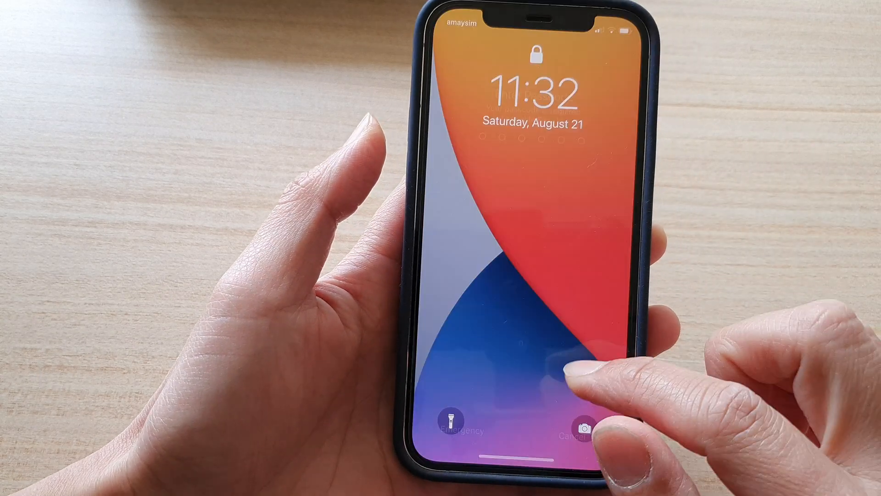